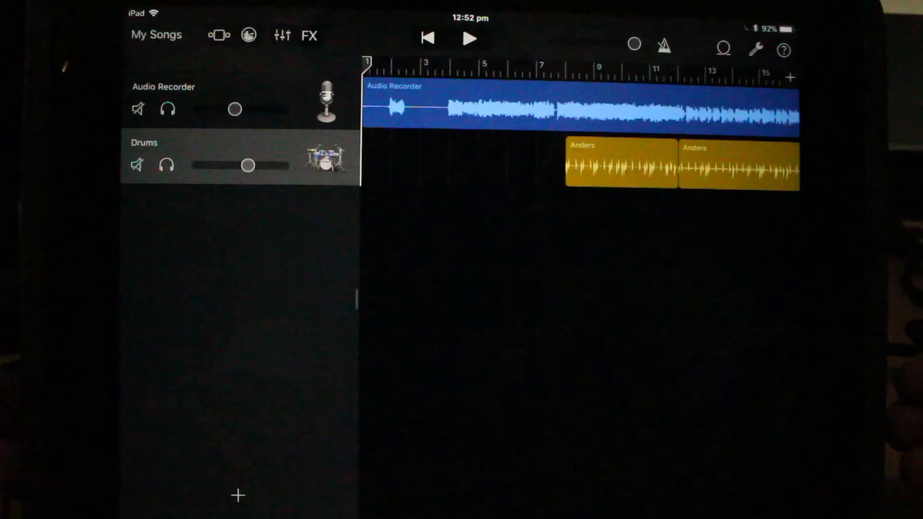
Open Settings, scroll to GarageBand, and return from Document Storage to its settings page
left_click(755, 50)
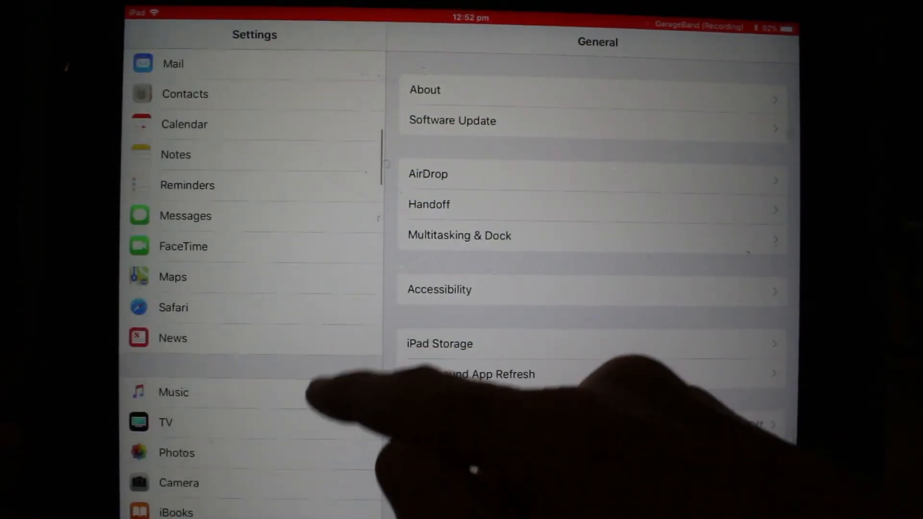
scroll("down", 3)
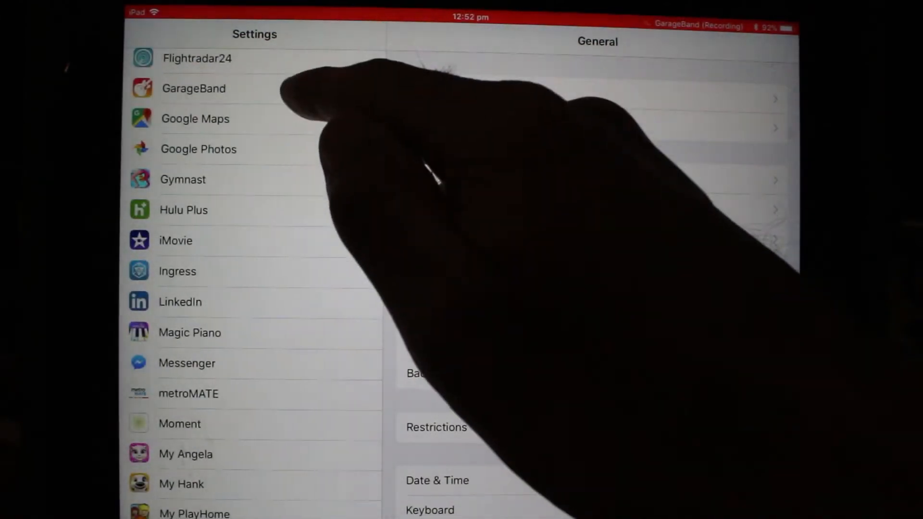
left_click(194, 89)
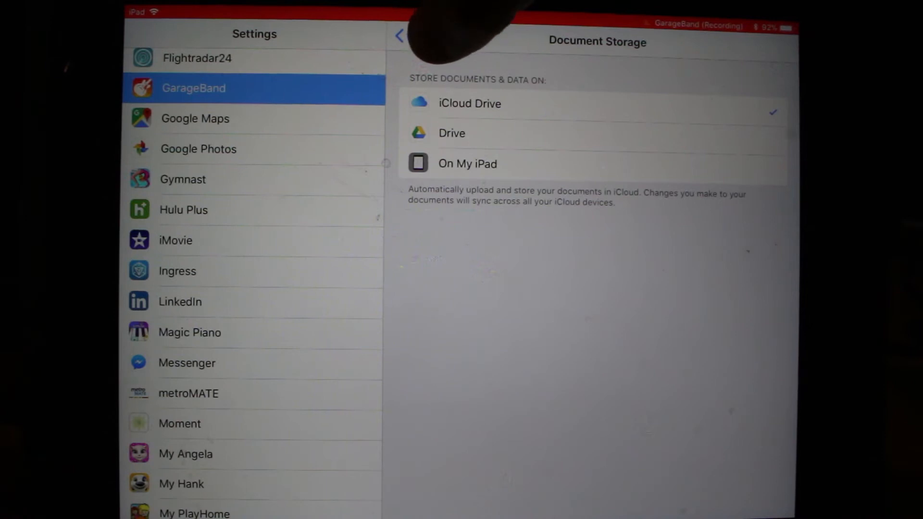
left_click(400, 37)
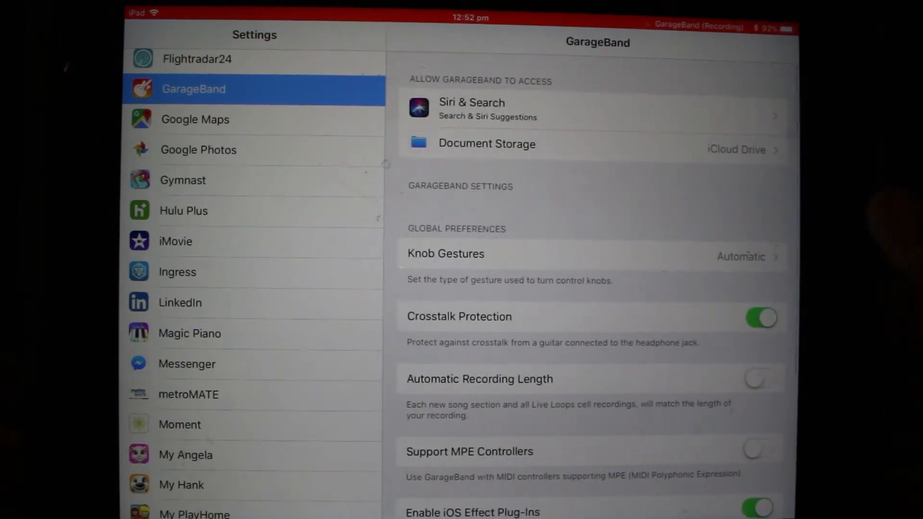
Open Knob Gestures to view the Automatic, Linear and Circular options
left_click(445, 254)
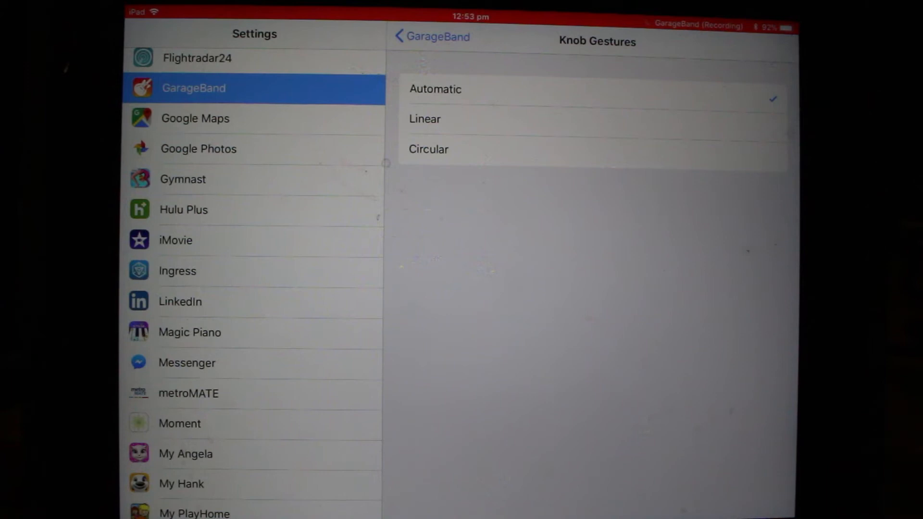
Return to GarageBand's settings, scroll down and turn on Automatic Recording Length
left_click(436, 36)
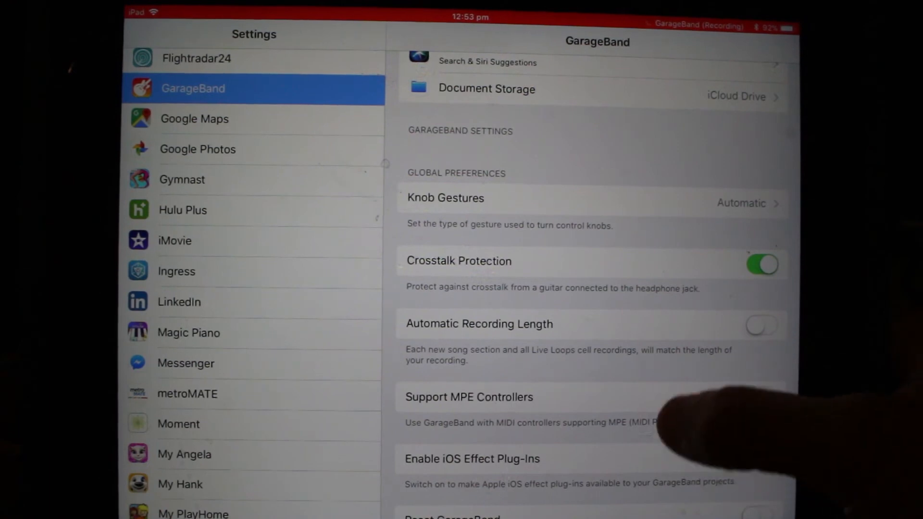
scroll("down", 3)
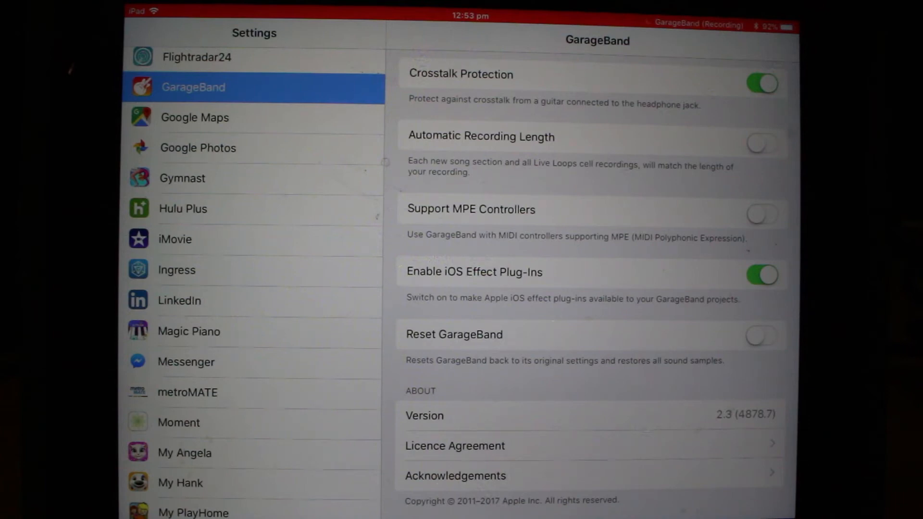
left_click(760, 143)
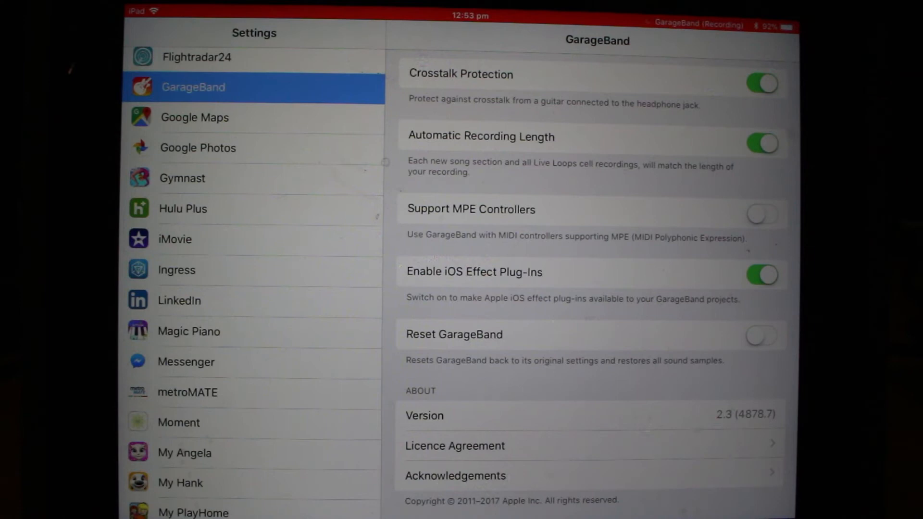